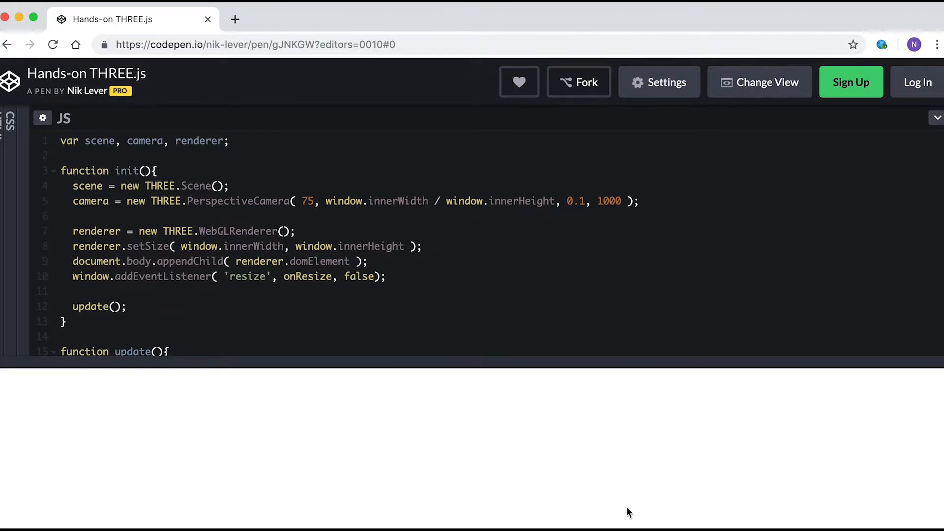
{"action": "mouse_move", "coordinate": [648, 483]}
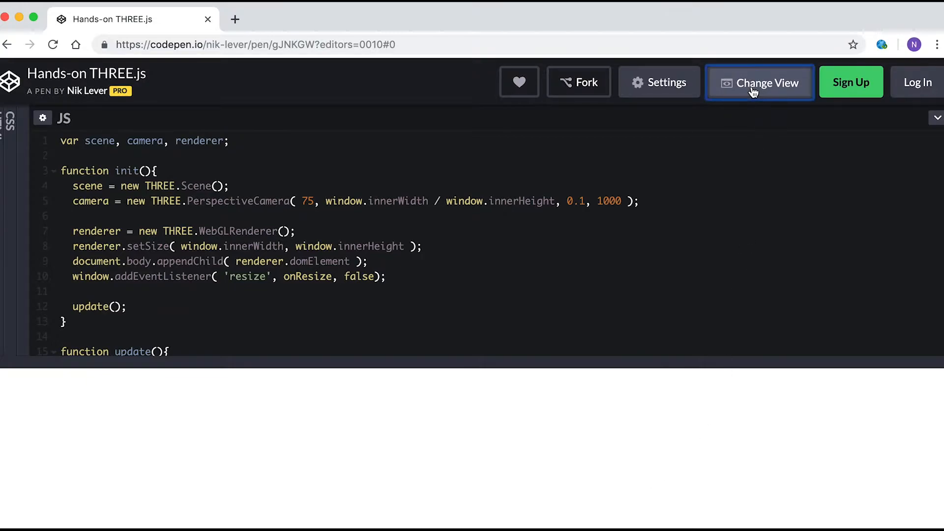
Switch to the editors-on-right layout and check the JS panel's dropdown options.
{"action": "left_click", "coordinate": [758, 82]}
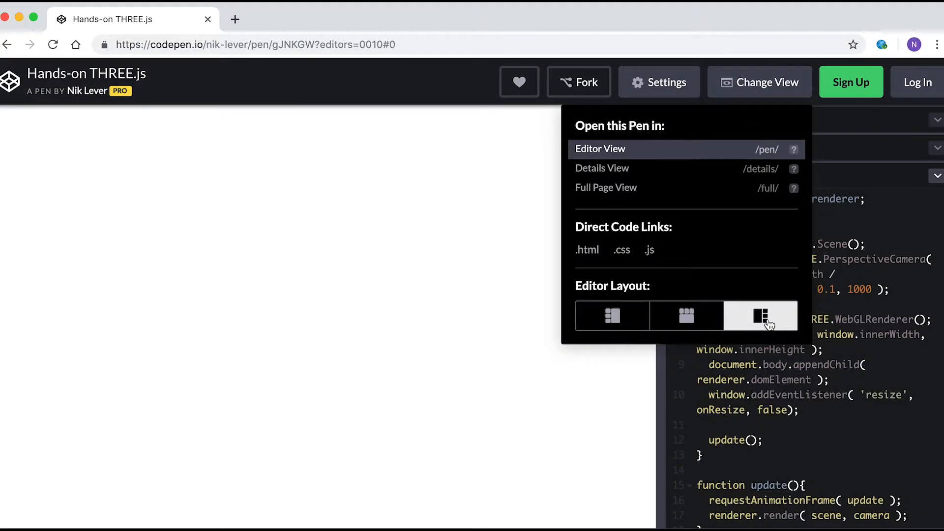
{"action": "left_click", "coordinate": [760, 315]}
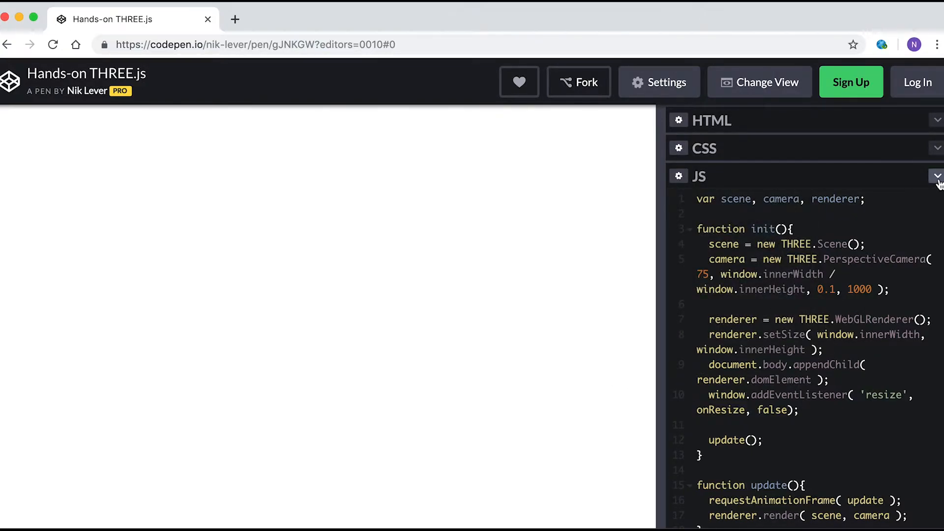
{"action": "left_click", "coordinate": [936, 176]}
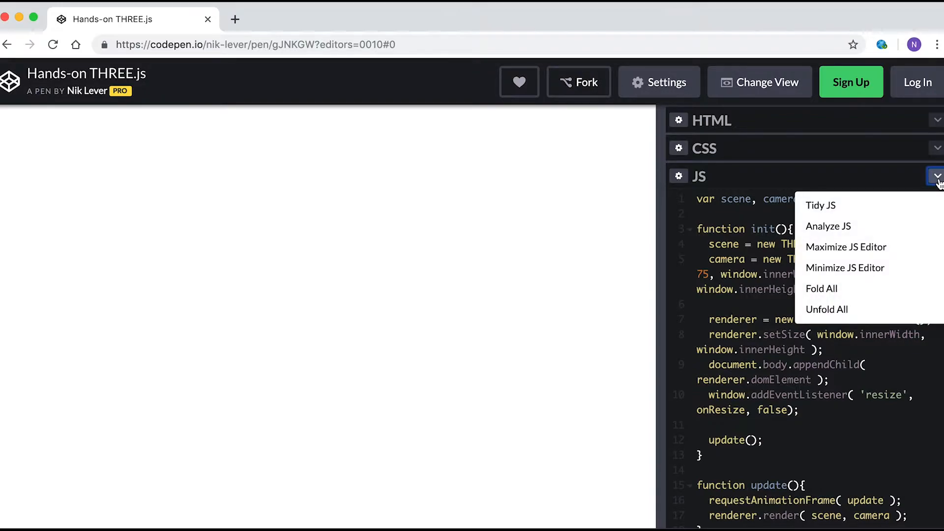
{"action": "mouse_move", "coordinate": [842, 167]}
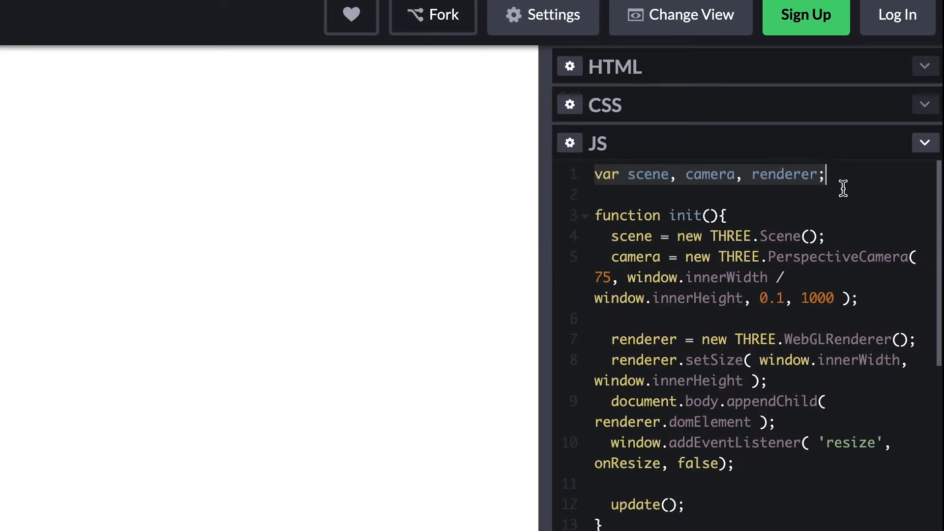
{"action": "mouse_move", "coordinate": [734, 277]}
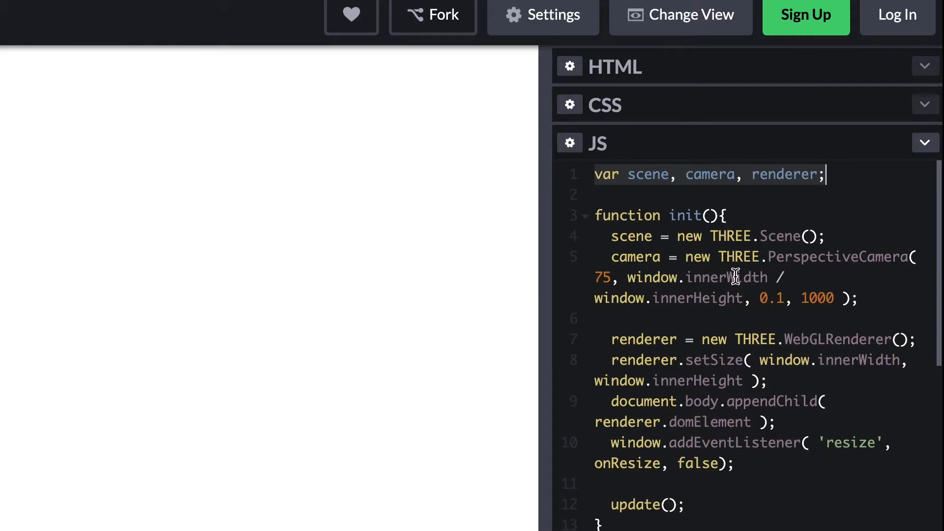
{"action": "mouse_move", "coordinate": [608, 236]}
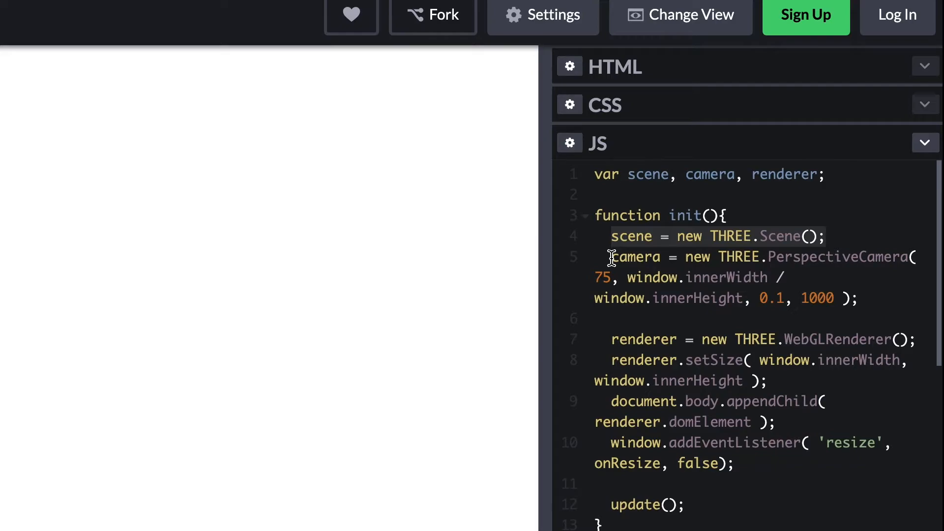
{"action": "mouse_move", "coordinate": [750, 235]}
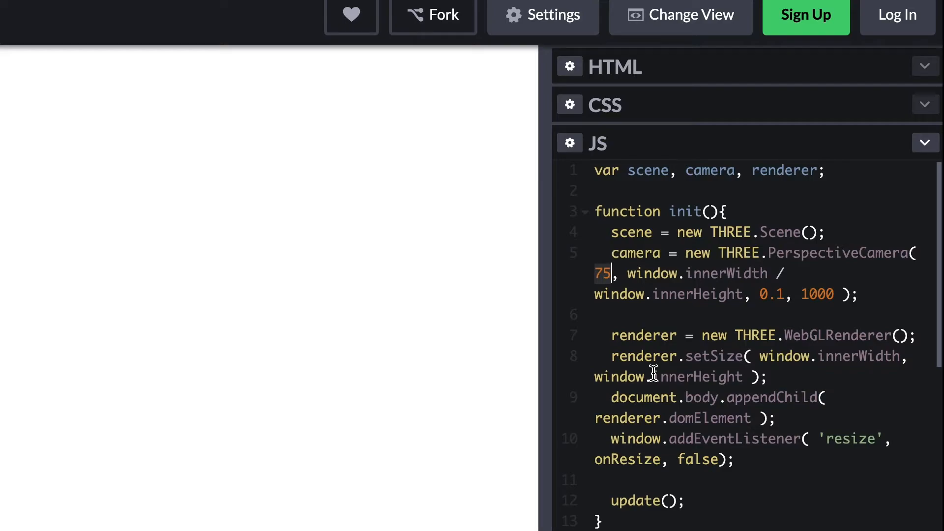
{"action": "mouse_move", "coordinate": [641, 300]}
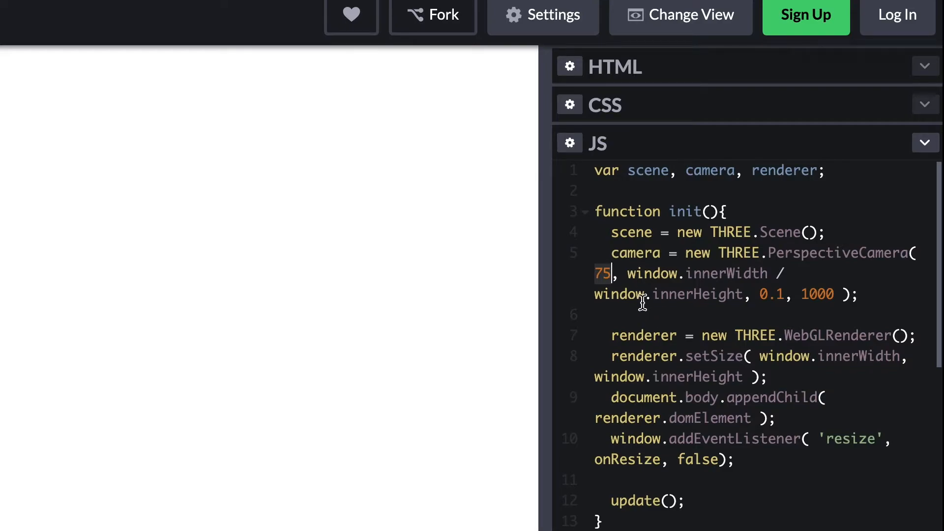
{"action": "mouse_move", "coordinate": [647, 319]}
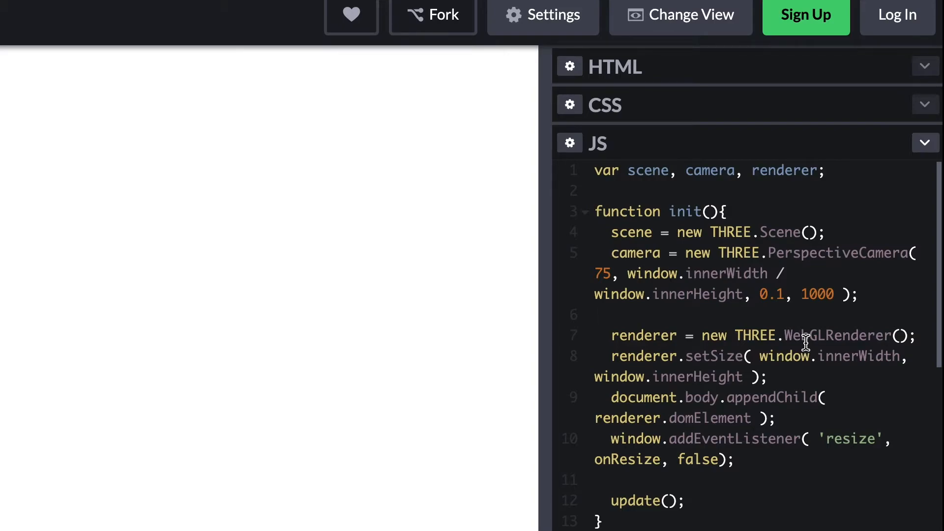
{"action": "left_click", "coordinate": [595, 315]}
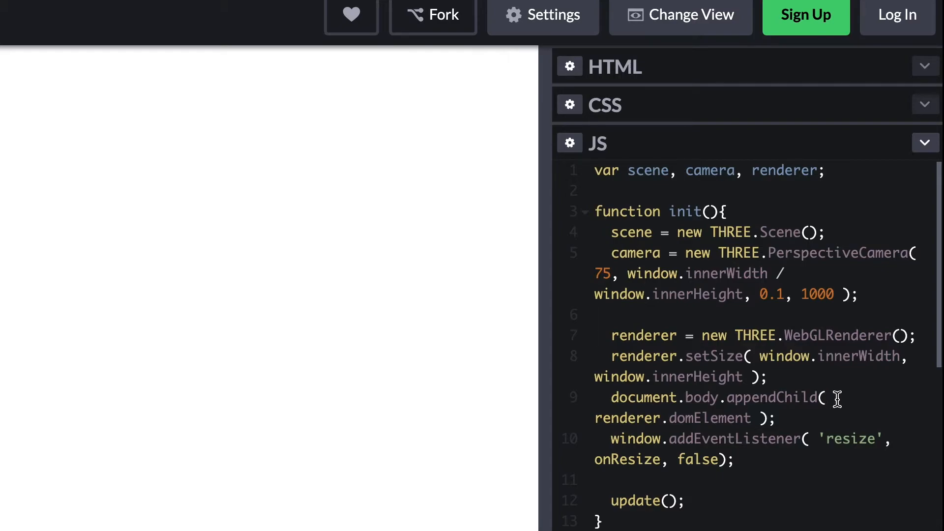
{"action": "left_click", "coordinate": [602, 314]}
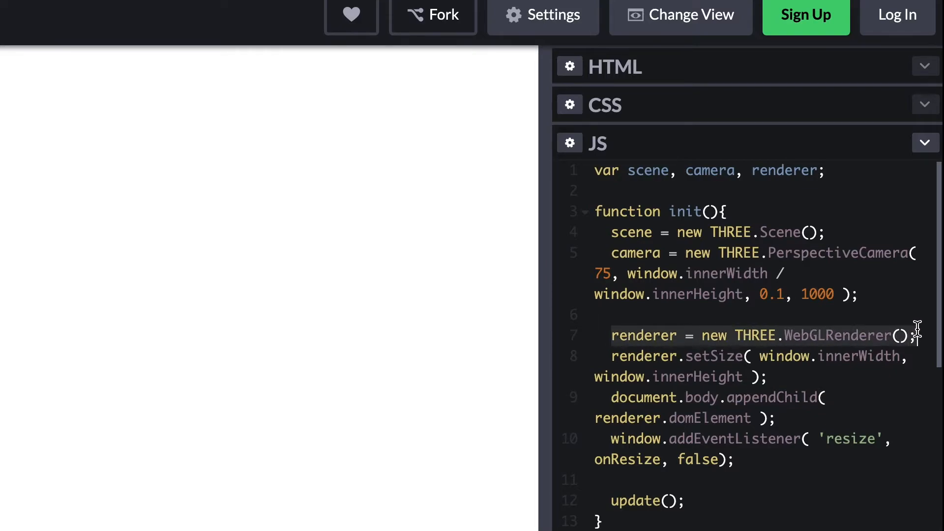
{"action": "mouse_move", "coordinate": [868, 453]}
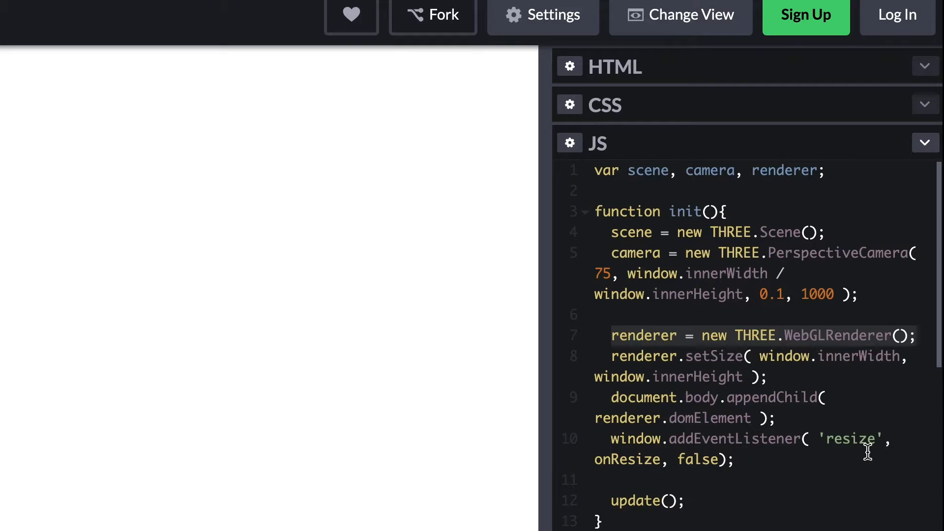
{"action": "mouse_move", "coordinate": [646, 397]}
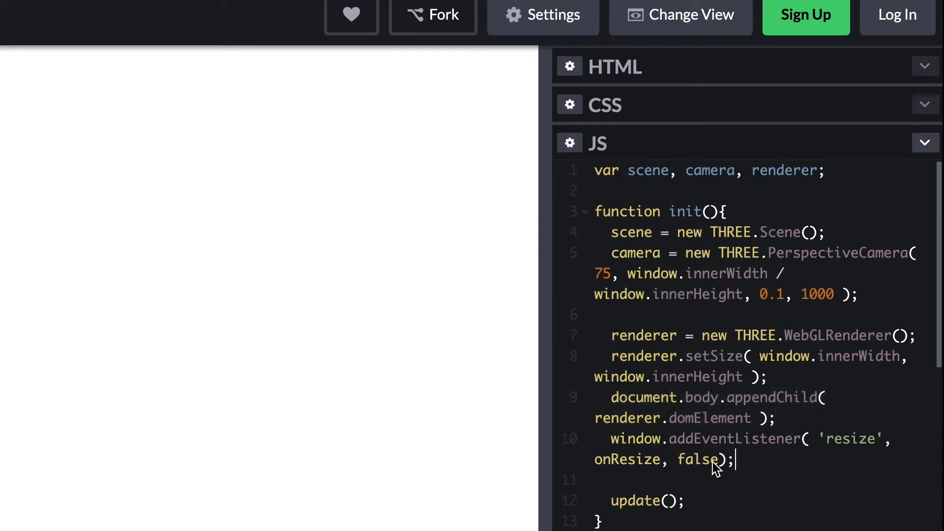
{"action": "mouse_move", "coordinate": [615, 445]}
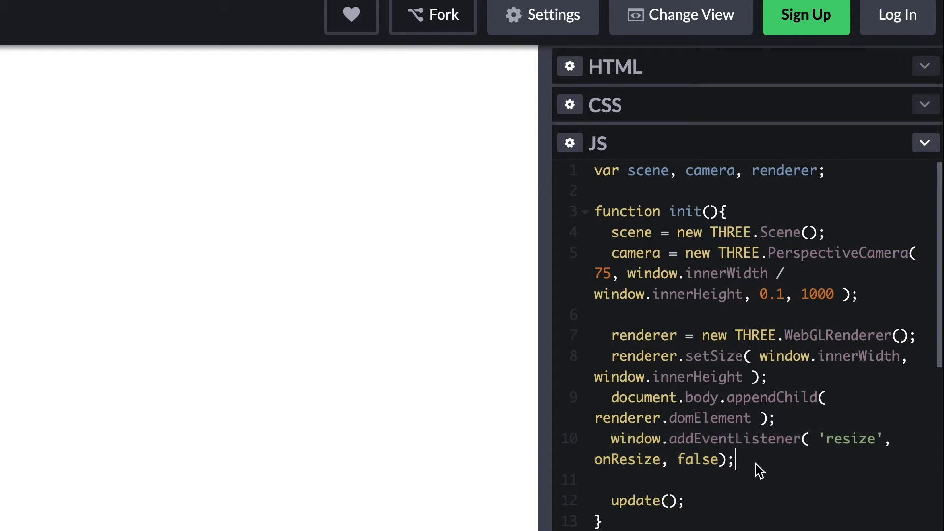
{"action": "scroll", "scroll_direction": "down", "scroll_amount": 3}
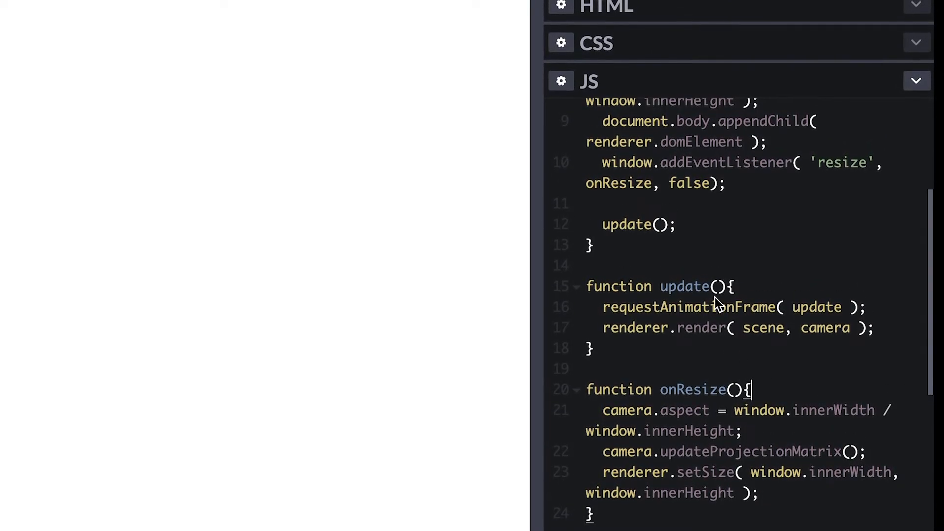
{"action": "scroll", "scroll_direction": "up", "scroll_amount": 3}
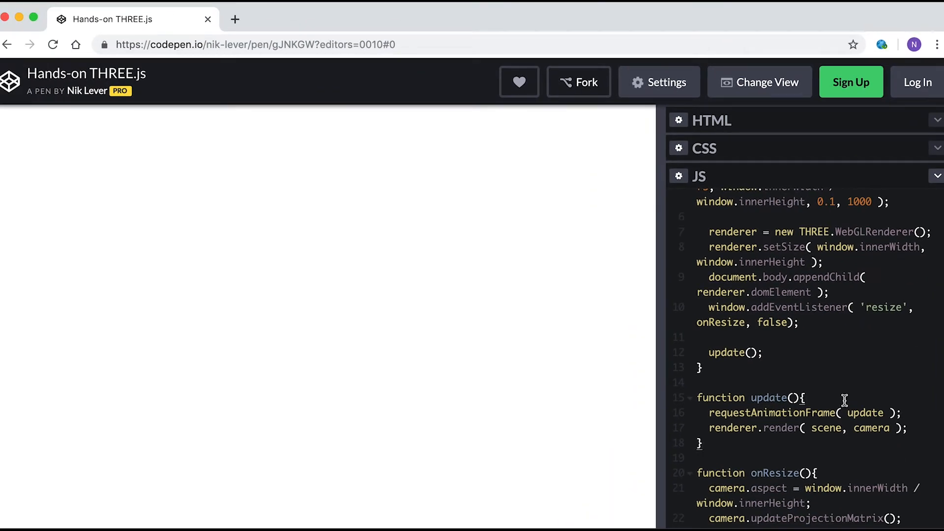
{"action": "scroll", "scroll_direction": "up", "scroll_amount": 3}
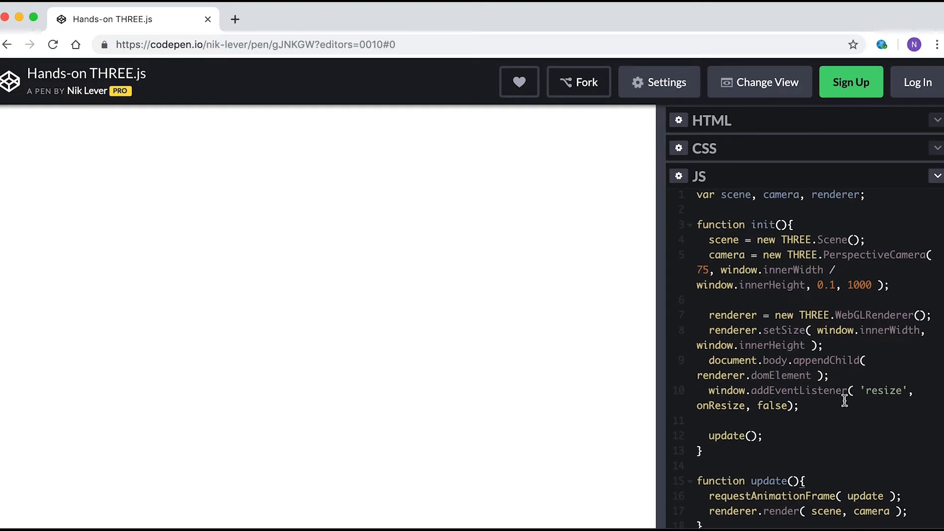
{"action": "scroll", "scroll_direction": "down", "scroll_amount": 3}
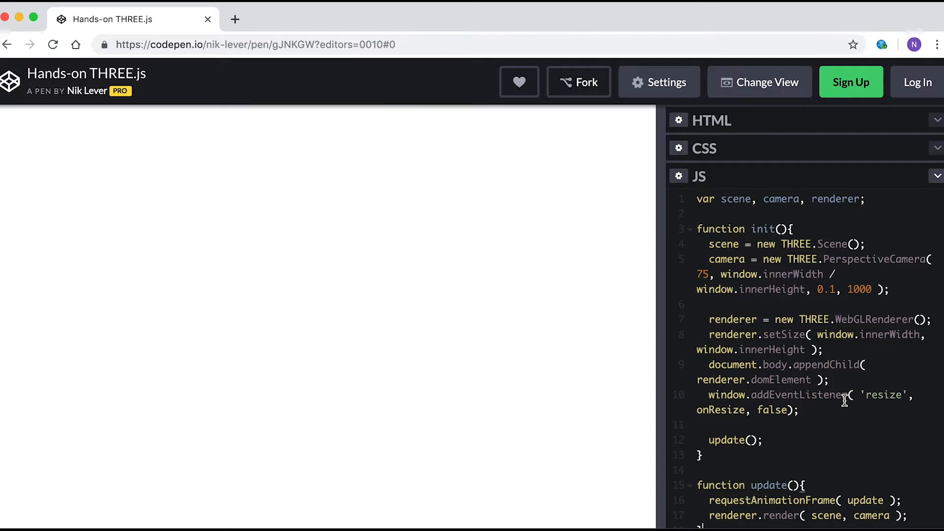
{"action": "mouse_move", "coordinate": [812, 356]}
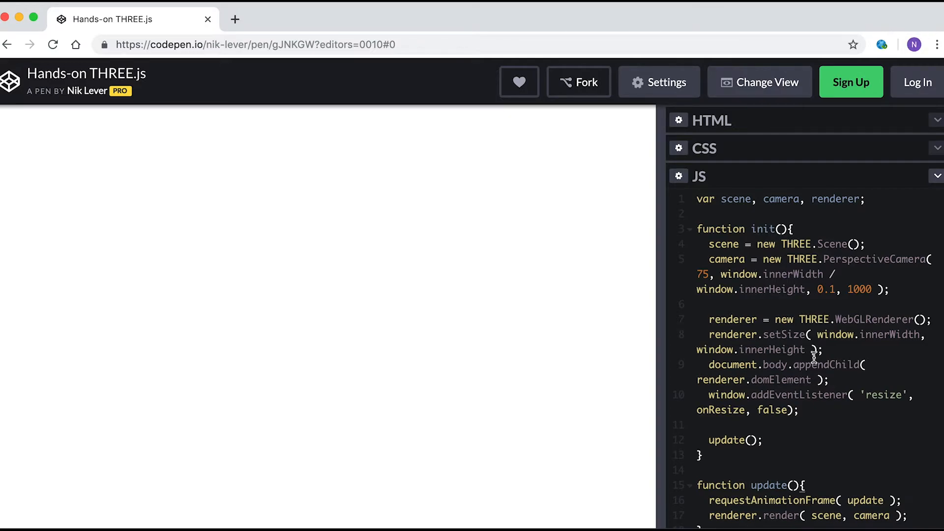
{"action": "mouse_move", "coordinate": [659, 83]}
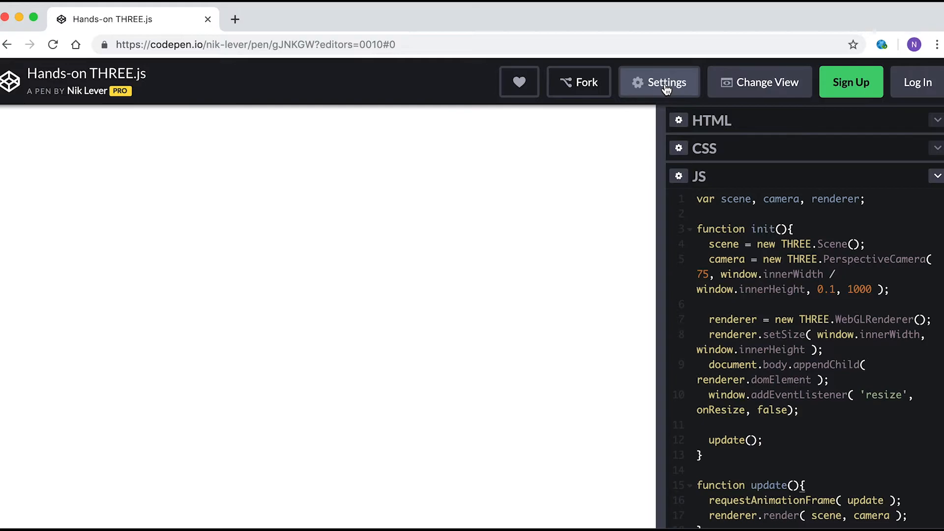
Inspect the three.js r105 cdnjs URL in the pen's JavaScript settings, then close settings.
{"action": "left_click", "coordinate": [658, 82]}
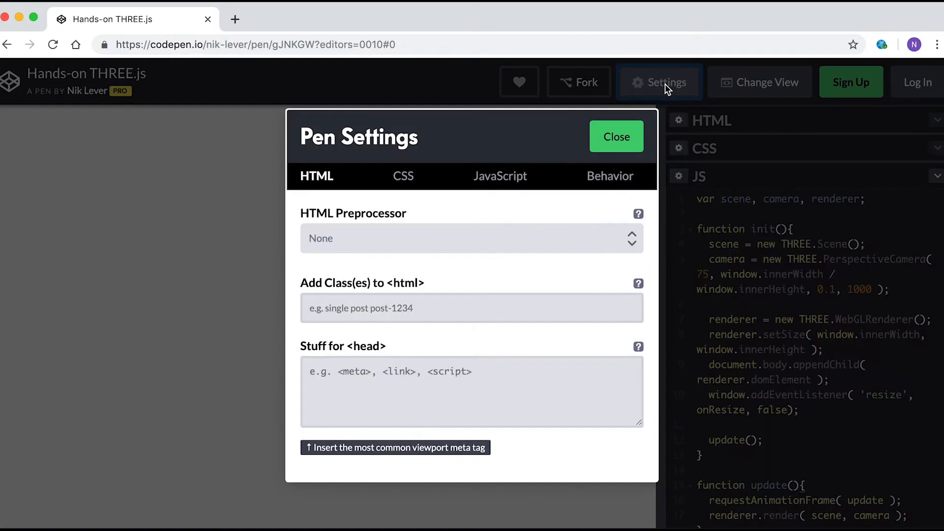
{"action": "left_click", "coordinate": [499, 176]}
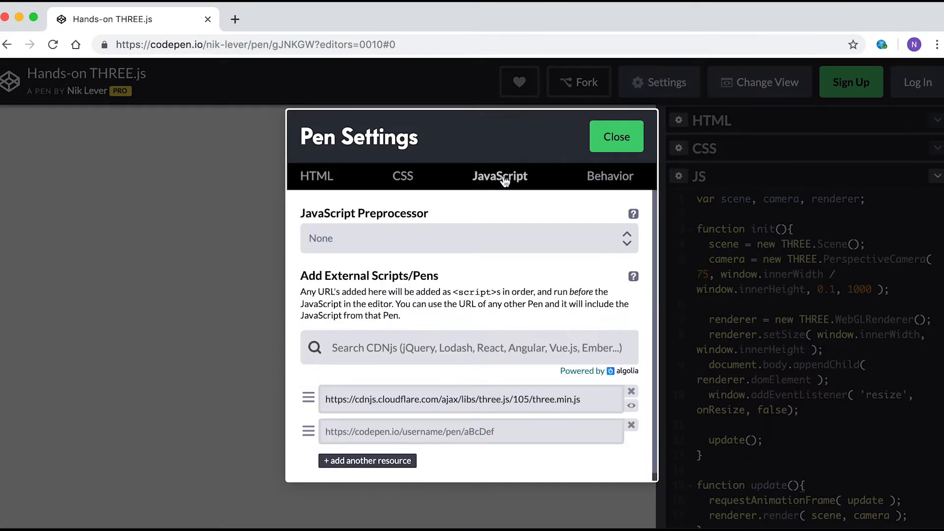
{"action": "left_click", "coordinate": [469, 399]}
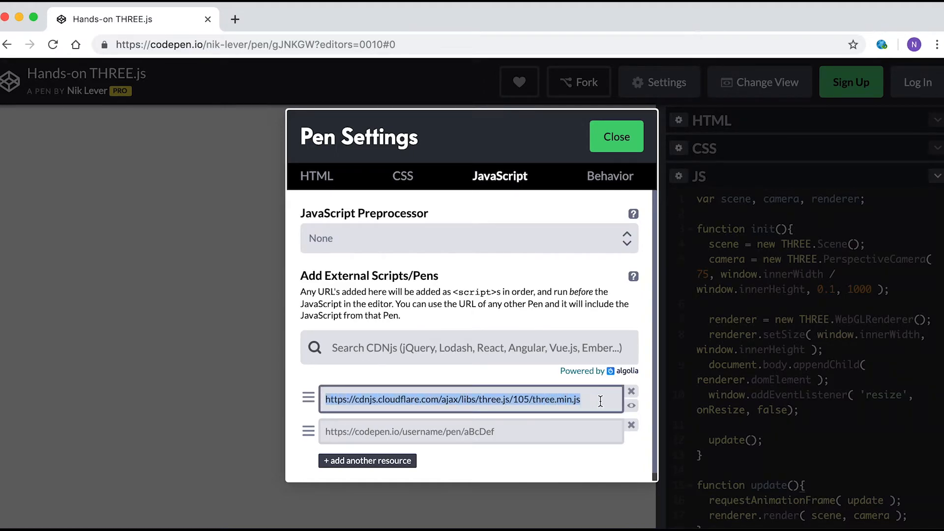
{"action": "mouse_move", "coordinate": [609, 115]}
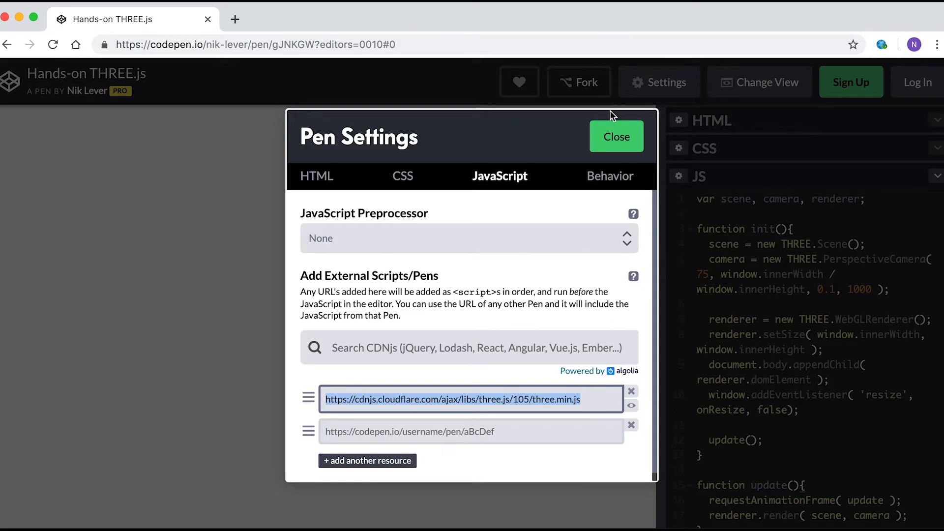
{"action": "left_click", "coordinate": [616, 136]}
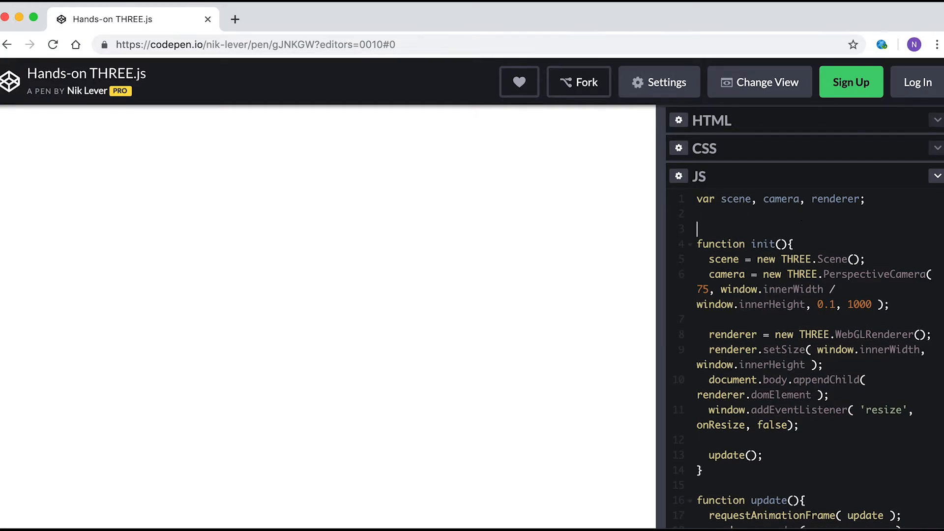
Add an init(); call right after the variable declarations.
{"action": "type", "text": "init()"}
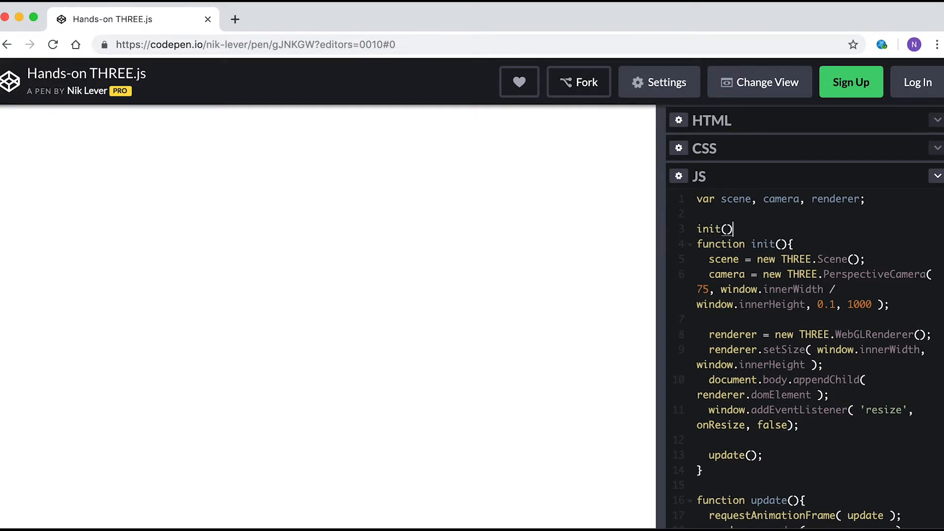
{"action": "type", "text": ";"}
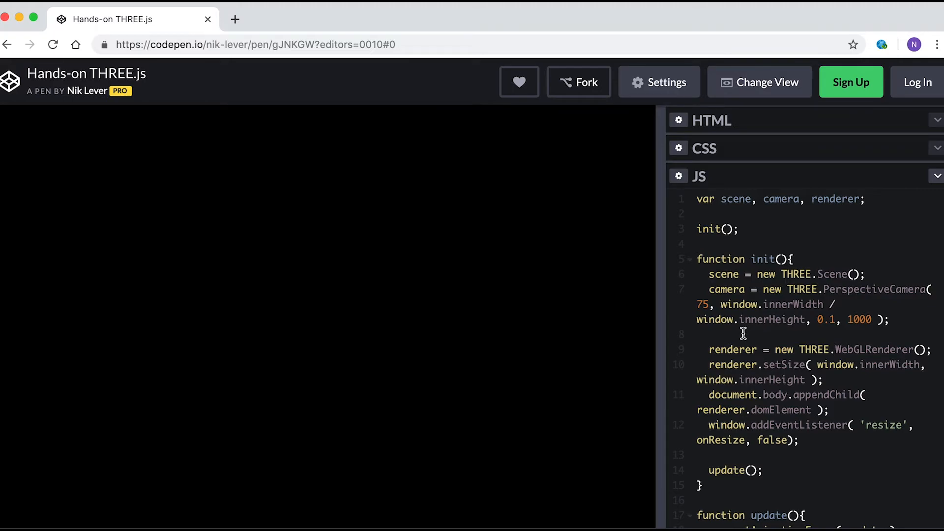
{"action": "mouse_move", "coordinate": [872, 277]}
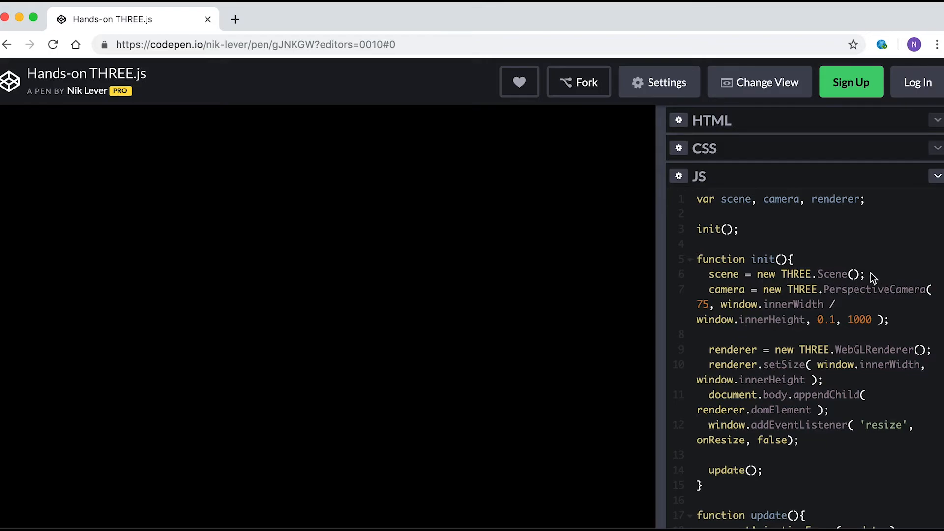
Set scene.background = new THREE.Color(0xaaaaaa) on a new line after the scene creation.
{"action": "key", "text": "enter"}
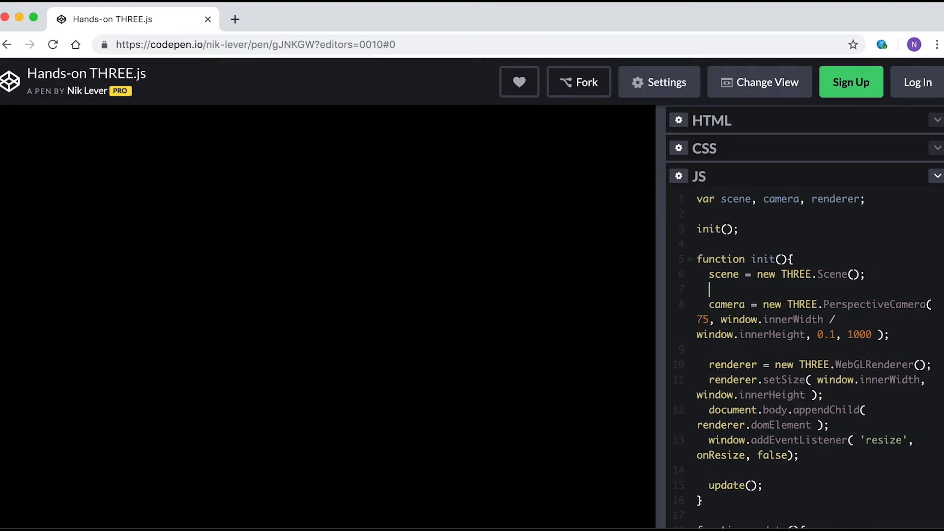
{"action": "type", "text": "scene"}
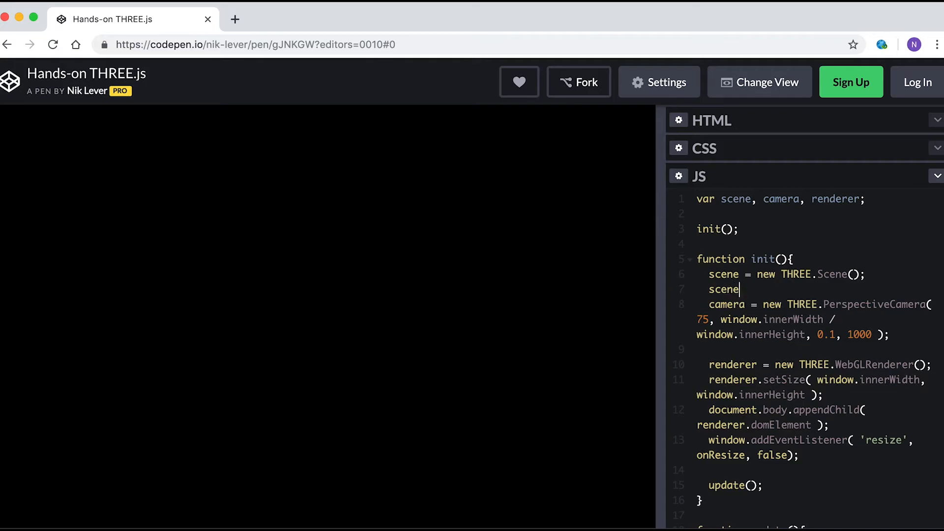
{"action": "type", "text": ".back"}
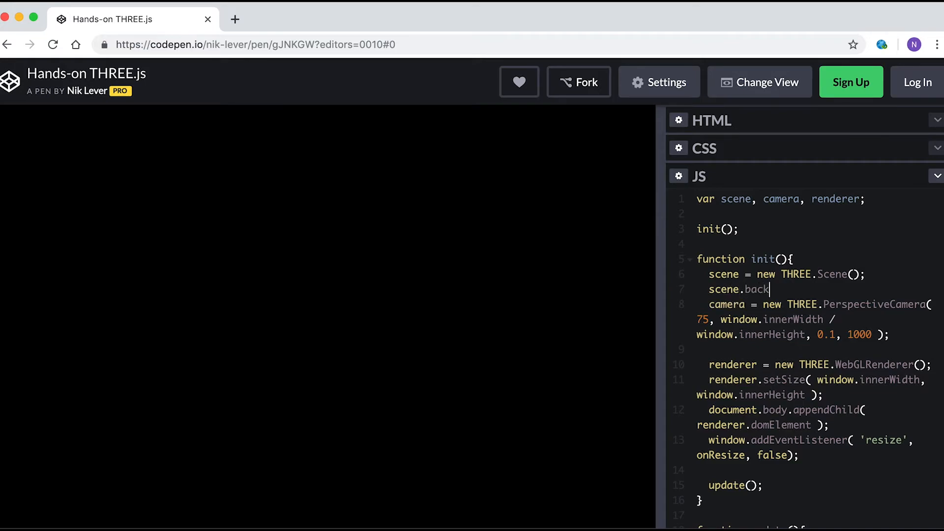
{"action": "type", "text": "ground ="}
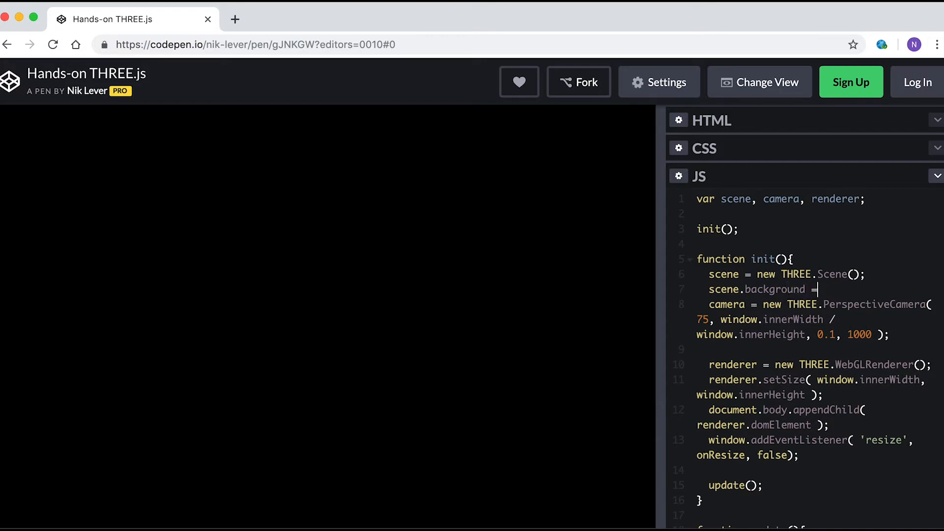
{"action": "type", "text": "new THREE.Color"}
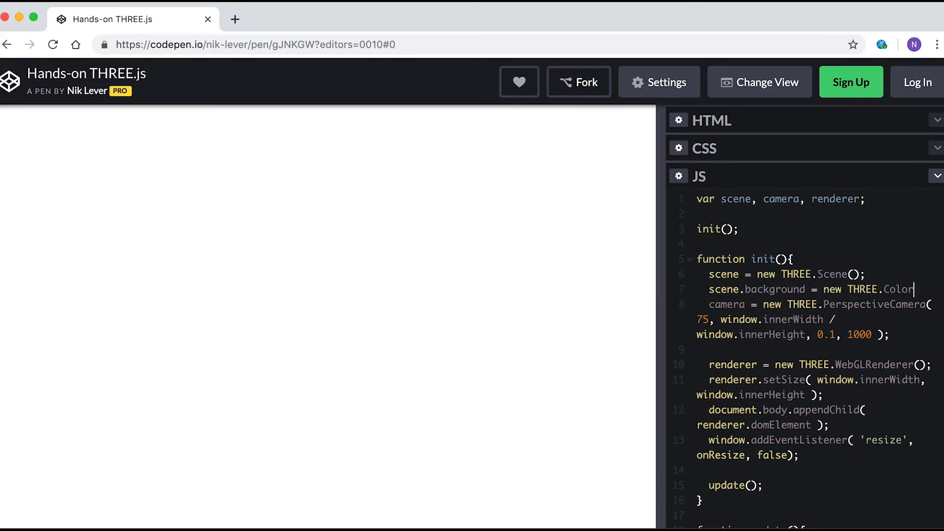
{"action": "type", "text": "(0xaaaaaa);"}
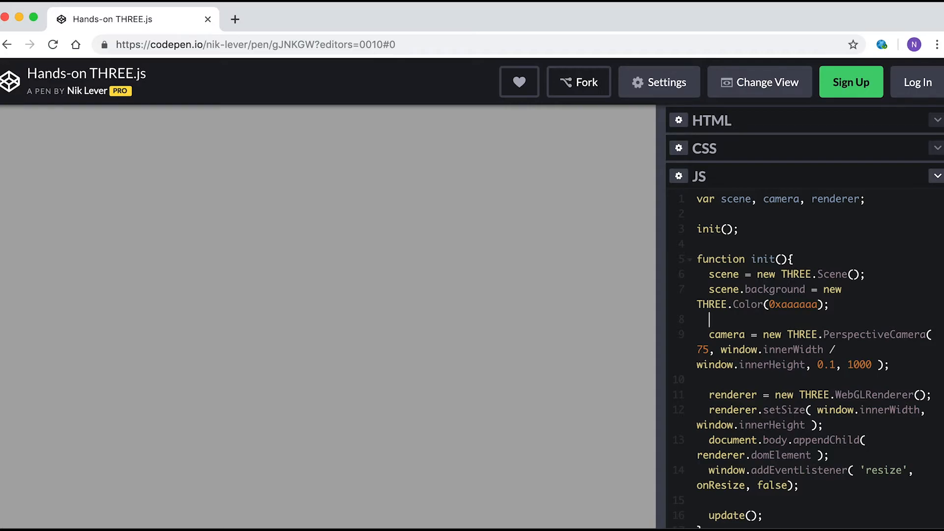
Declare const geometry = new THREE.BoxGeometry(1,1,1) below the background line.
{"action": "type", "text": "const geome"}
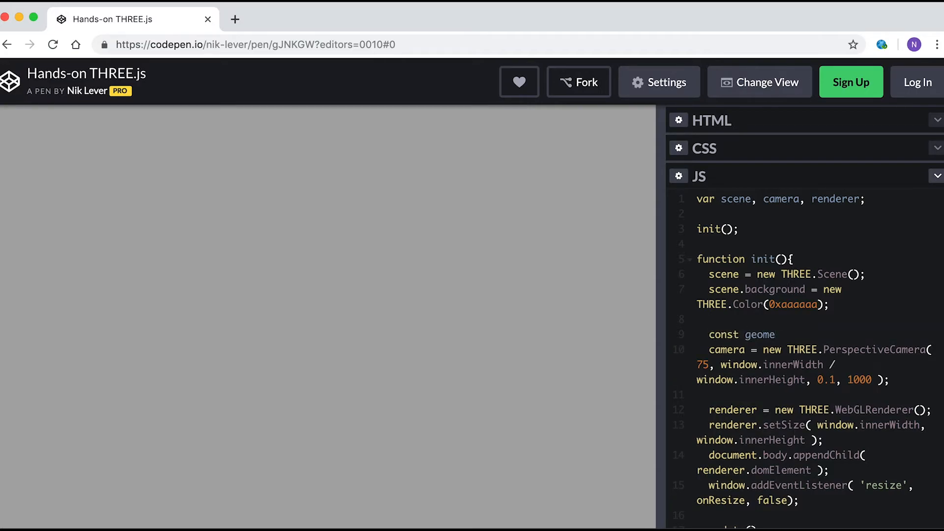
{"action": "type", "text": "try = new"}
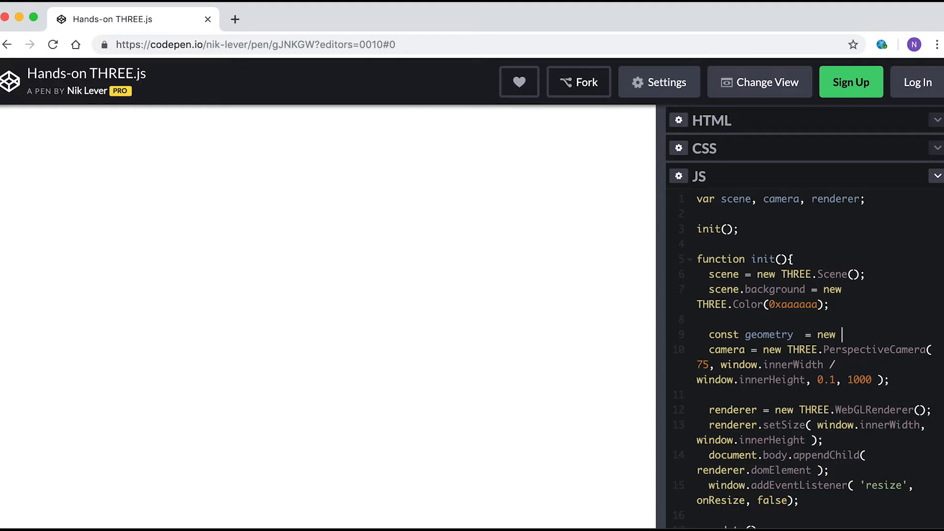
{"action": "type", "text": "THREE.BoxGeometry"}
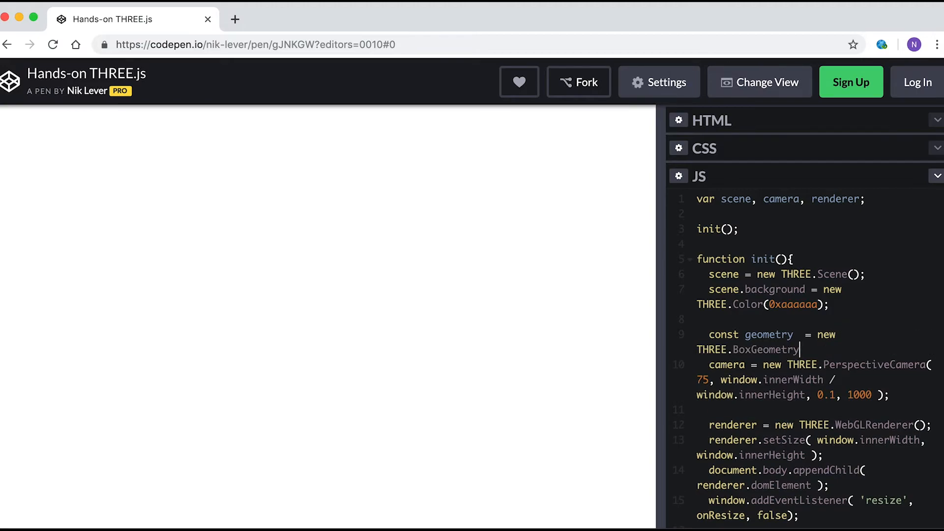
{"action": "type", "text": "(1,1,1);"}
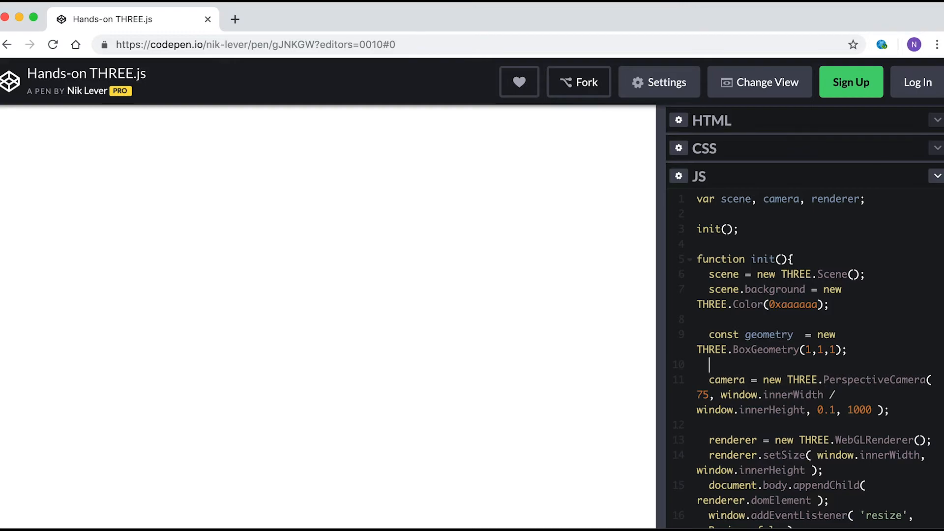
Declare const material as a MeshBasicMaterial coloured 'skyblue' below the geometry.
{"action": "type", "text": "const"}
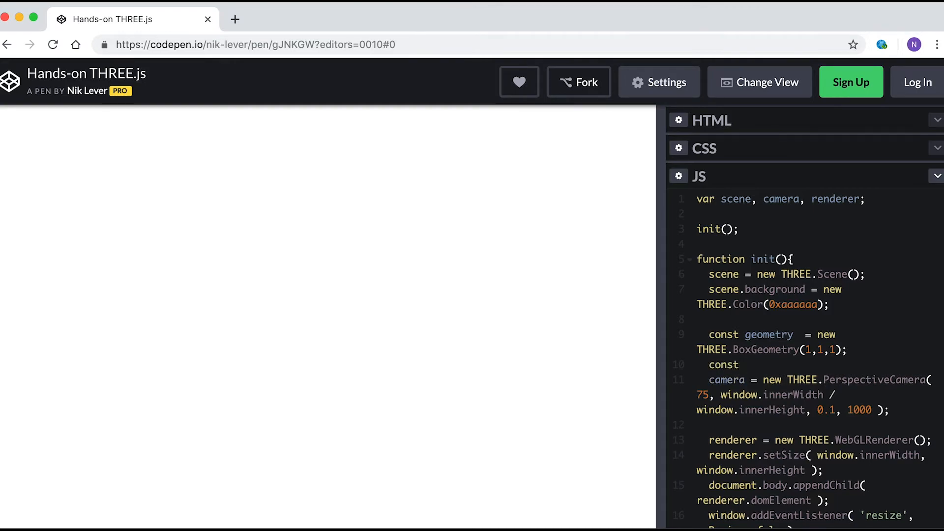
{"action": "type", "text": "material ="}
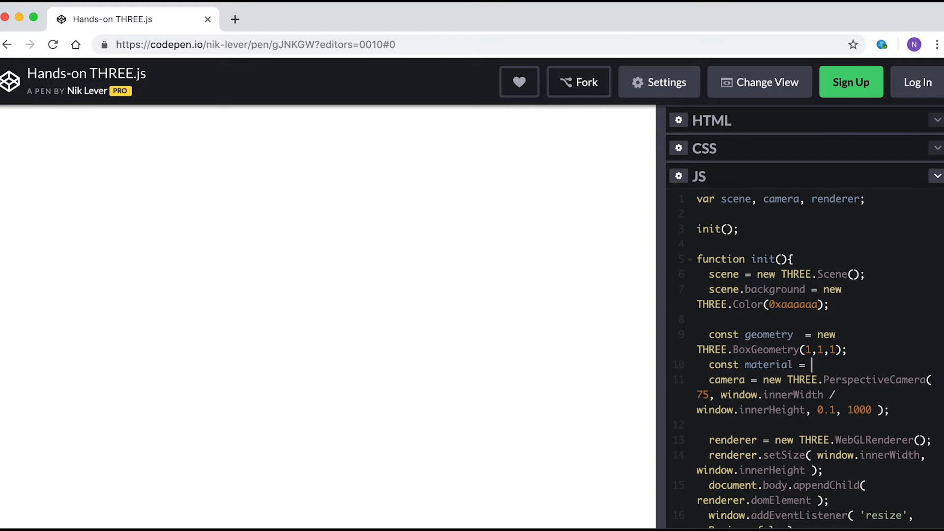
{"action": "type", "text": "new THREE."}
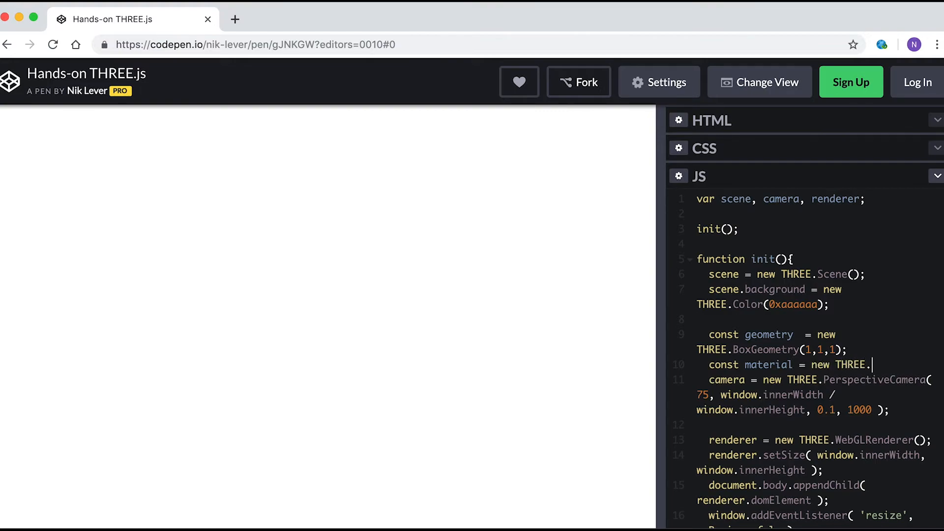
{"action": "type", "text": "MeshBasicMaterial({color: new THREE."}
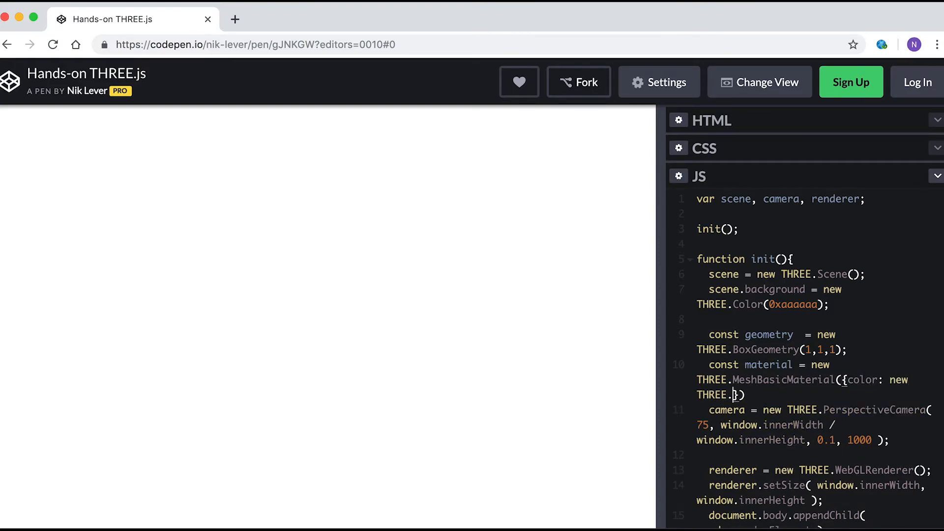
{"action": "type", "text": "'skyblue"}
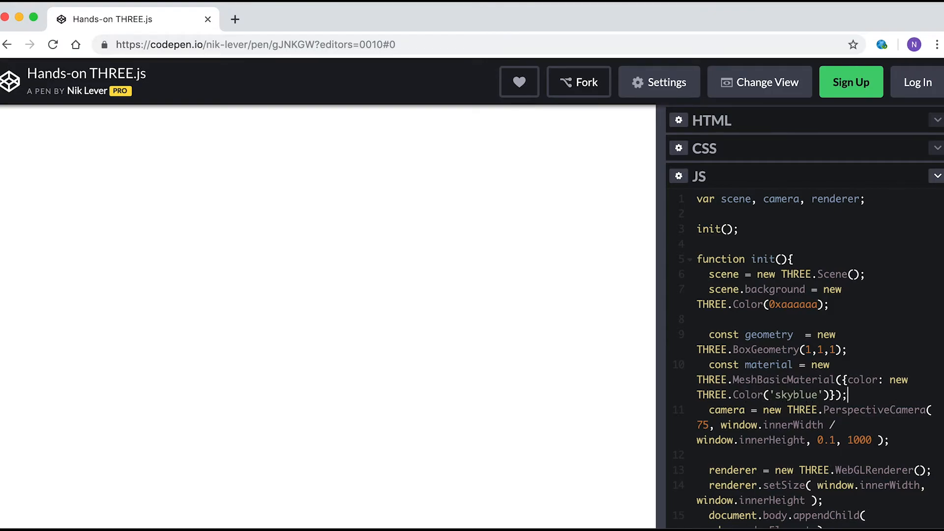
{"action": "key", "text": "enter"}
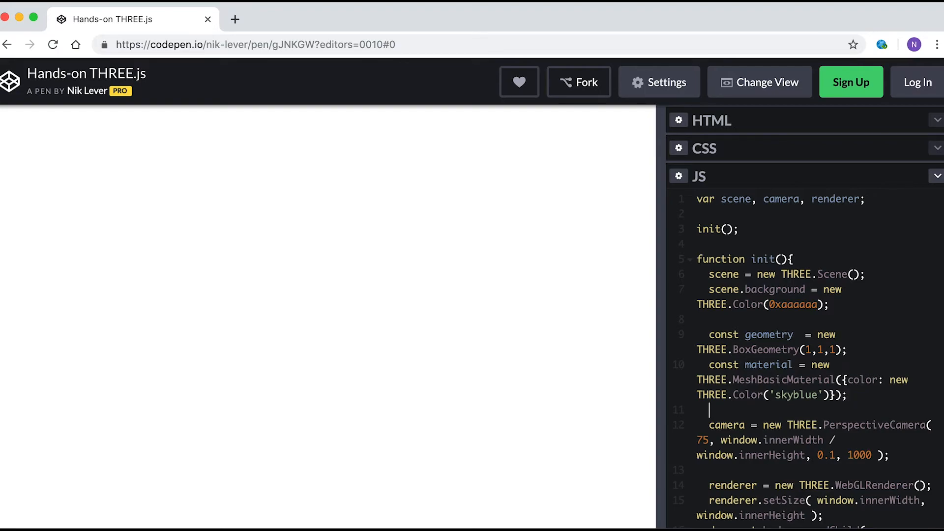
Create const box = new THREE.Mesh(geometry, material) and add it with scene.add(box).
{"action": "type", "text": "const bo"}
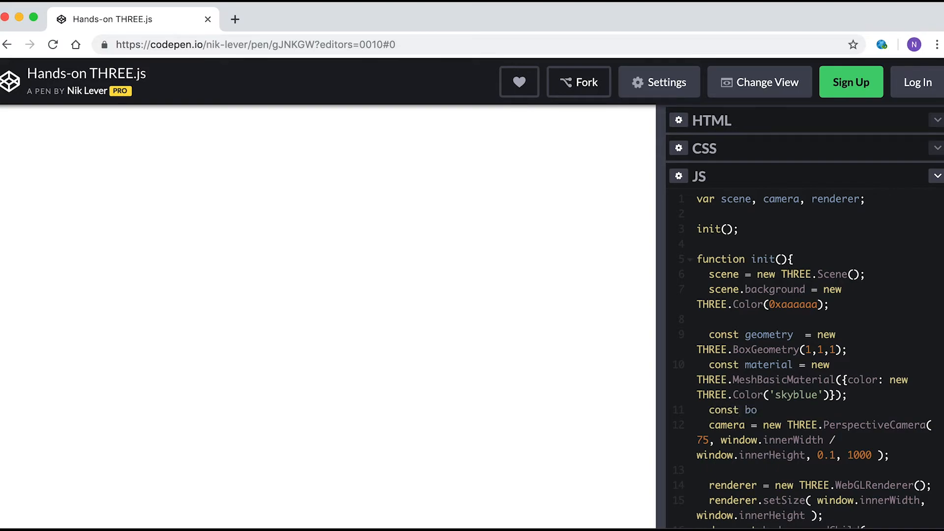
{"action": "type", "text": "x = new THREE."}
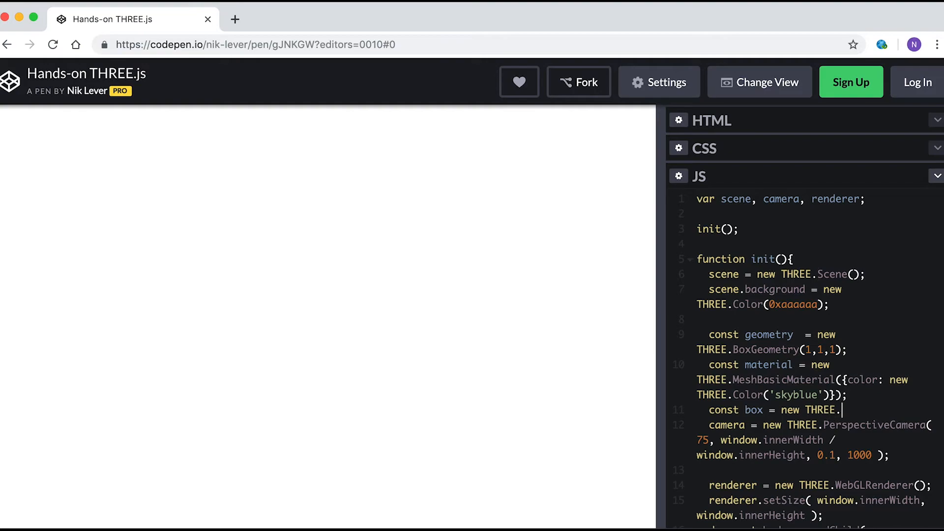
{"action": "type", "text": "Mesh(geometry, material);"}
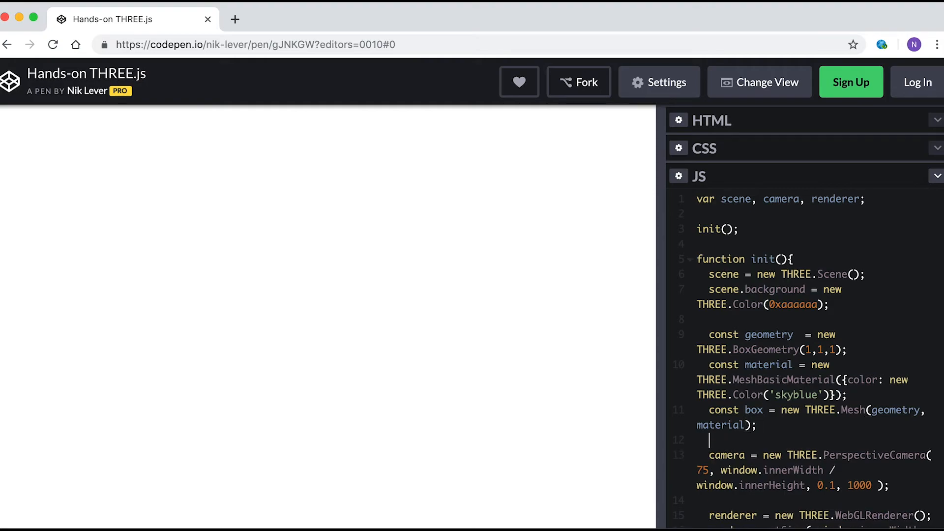
{"action": "type", "text": "scene.a"}
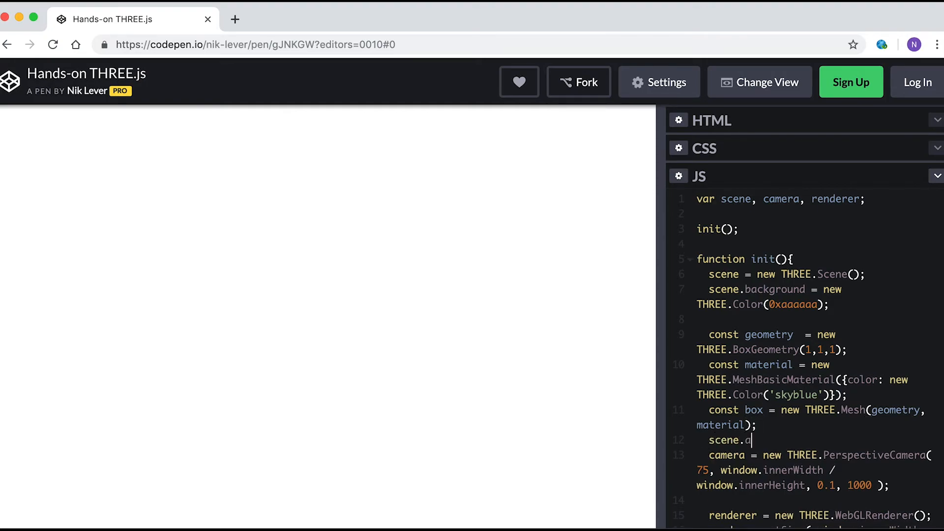
{"action": "type", "text": "dd(box);"}
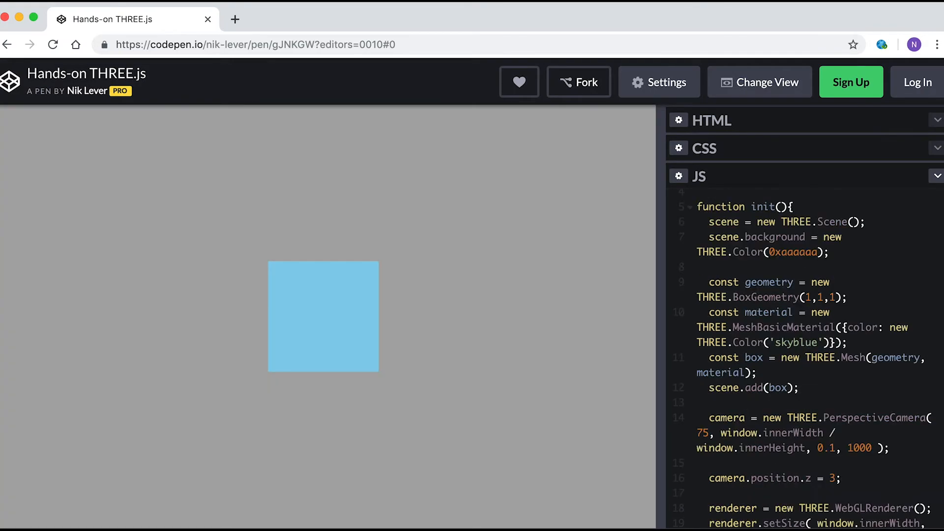
Scroll the JS editor back up to its first lines.
{"action": "scroll", "scroll_direction": "up", "scroll_amount": 3}
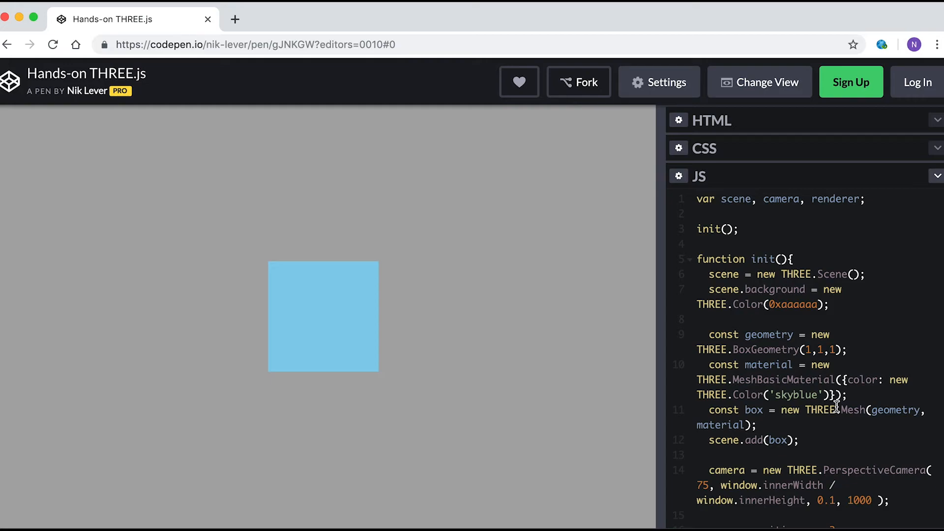
{"action": "mouse_move", "coordinate": [787, 379]}
{"action": "type", "text": "Standard"}
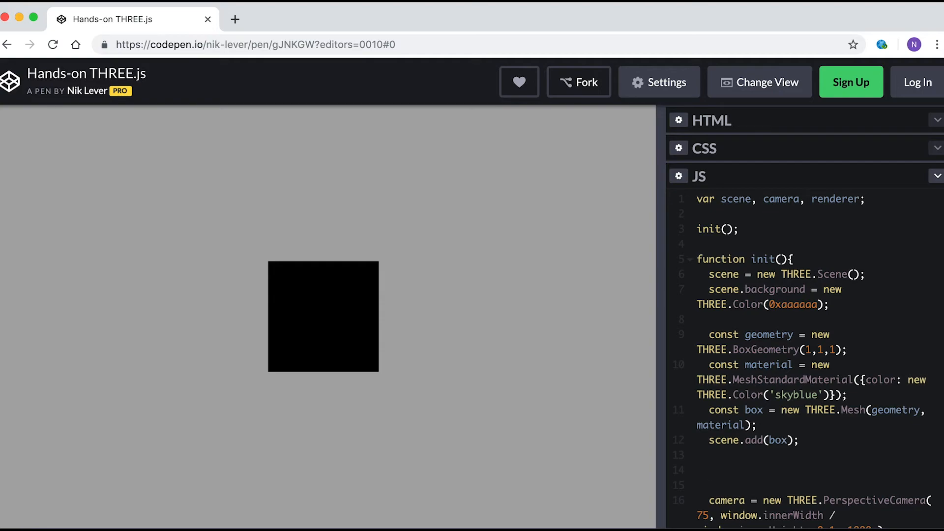
Create a THREE.DirectionalLight, set its position to (0,1,2) and add it to the scene.
{"action": "type", "text": "co"}
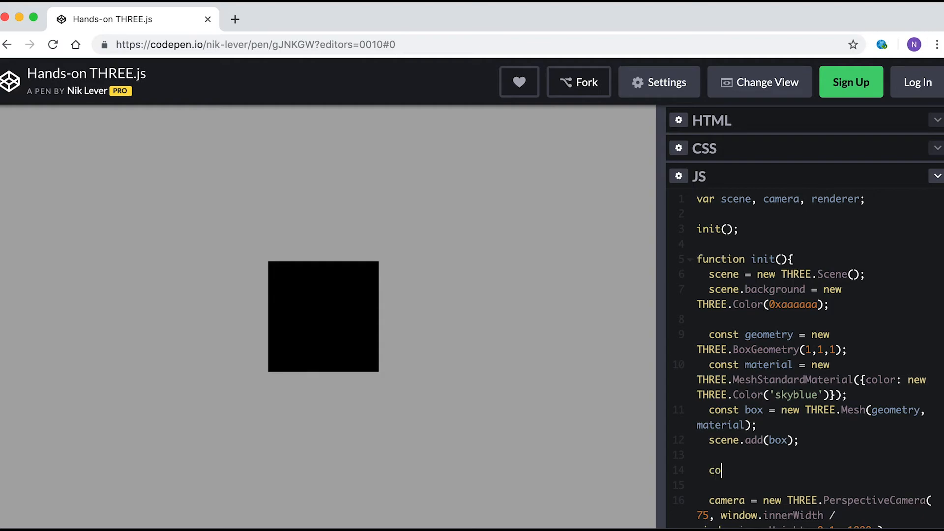
{"action": "type", "text": "nst"}
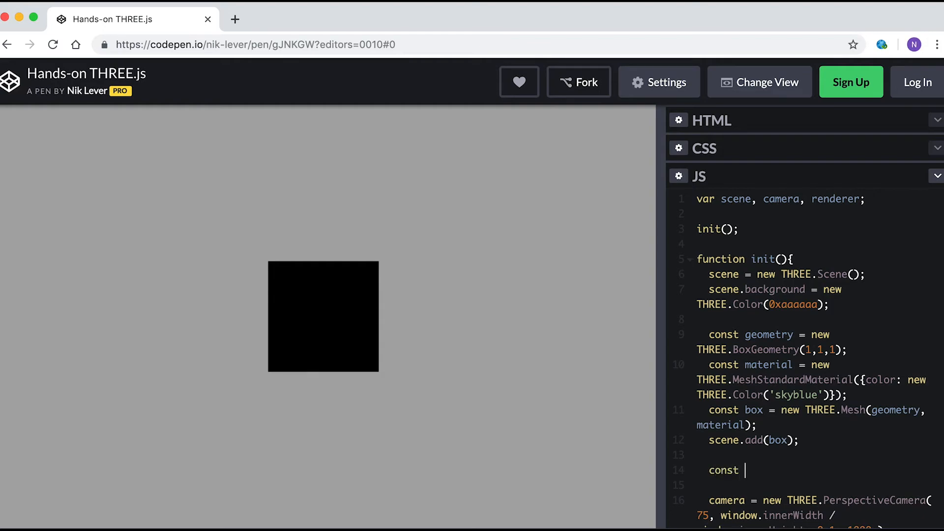
{"action": "type", "text": "light"}
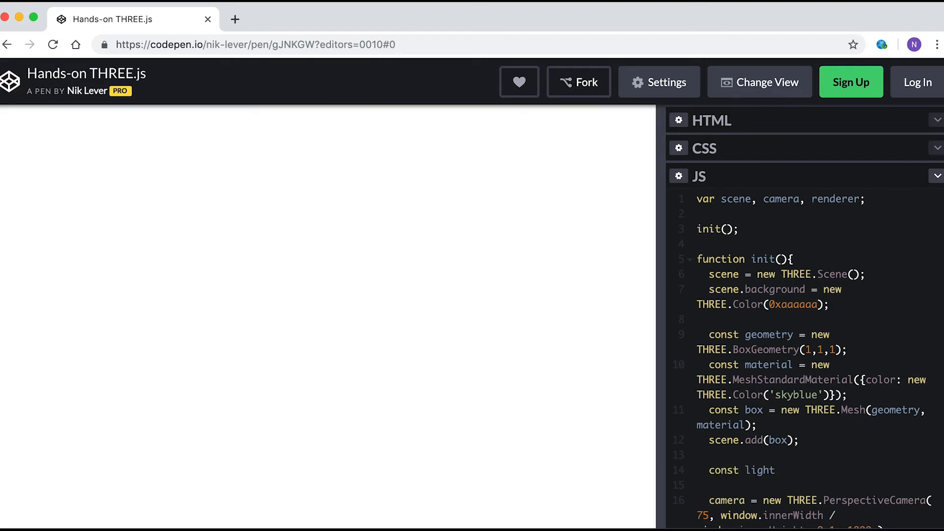
{"action": "type", "text": "= new THREE"}
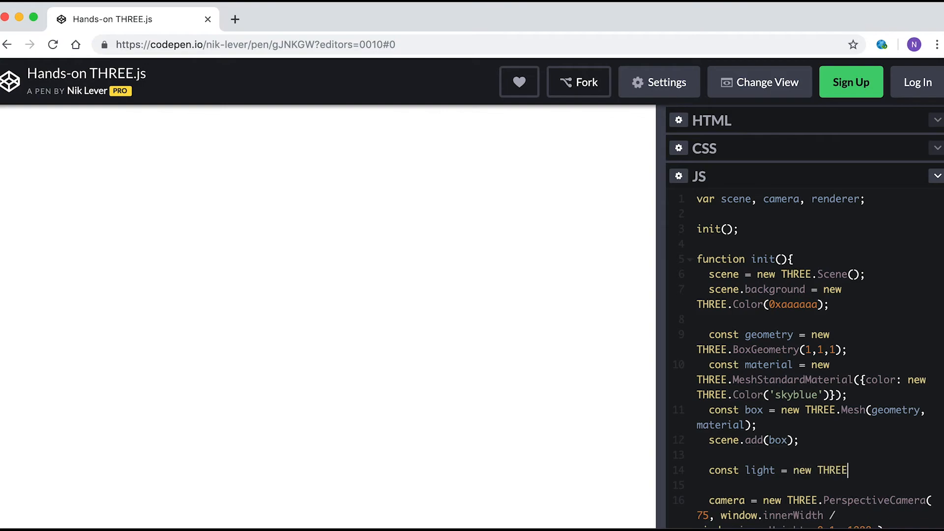
{"action": "type", "text": ".DirectionalLight();"}
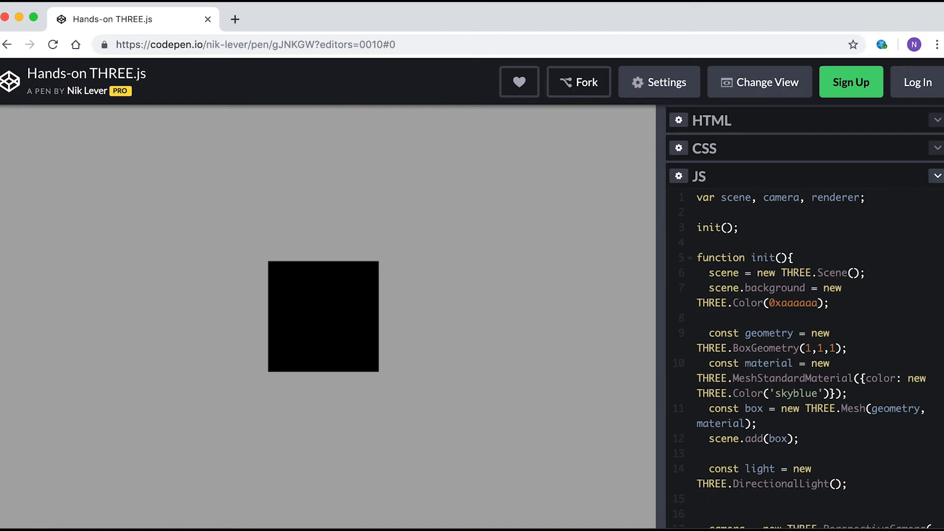
{"action": "type", "text": "light.position"}
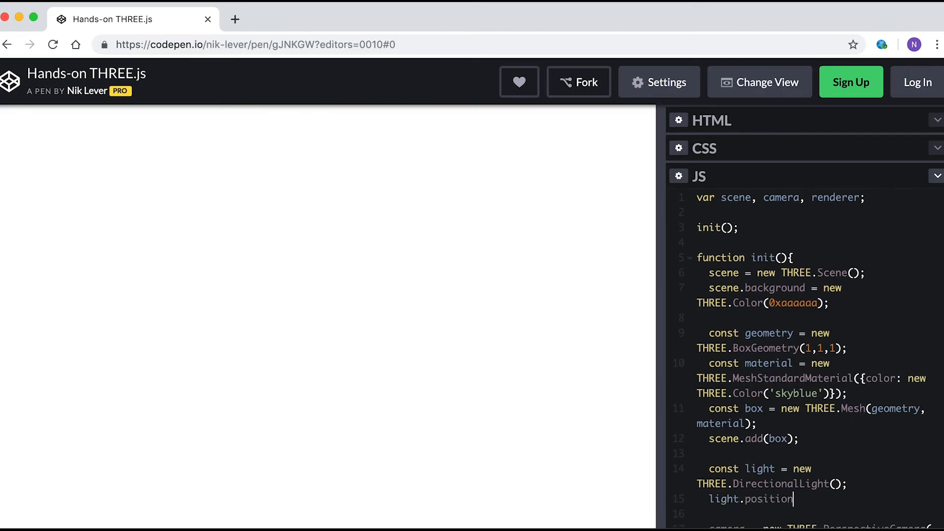
{"action": "type", "text": ".set(0,1,2);"}
{"action": "type", "text": "scene.add(light);"}
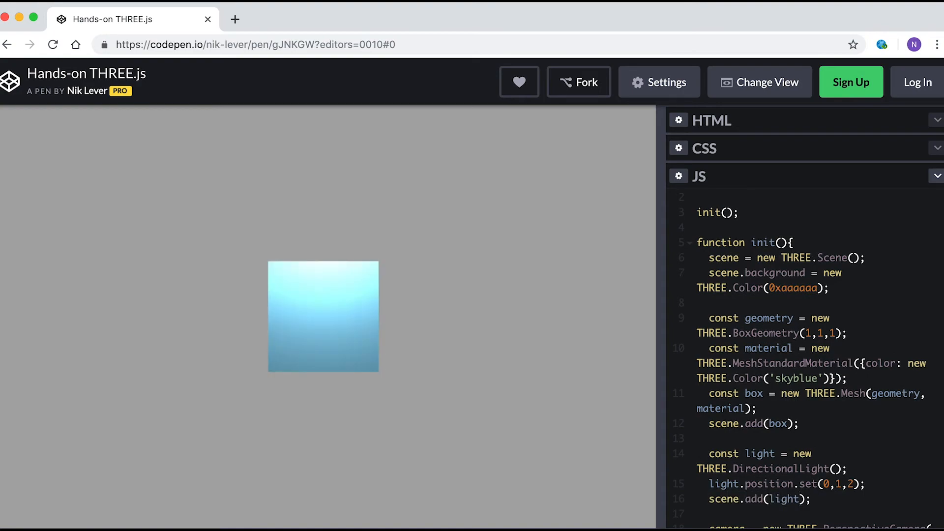
{"action": "mouse_move", "coordinate": [814, 422]}
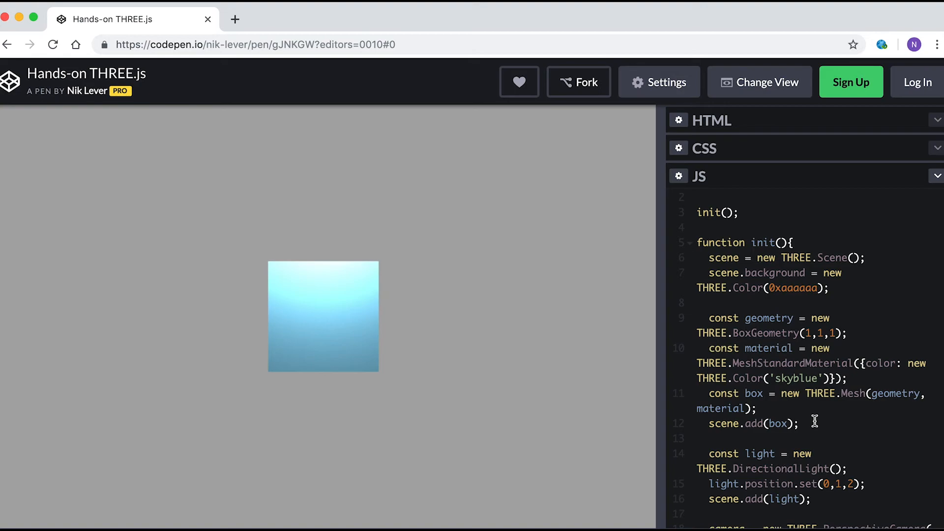
Append , box to the top var declaration so box becomes a global variable.
{"action": "scroll", "scroll_direction": "up", "scroll_amount": 3}
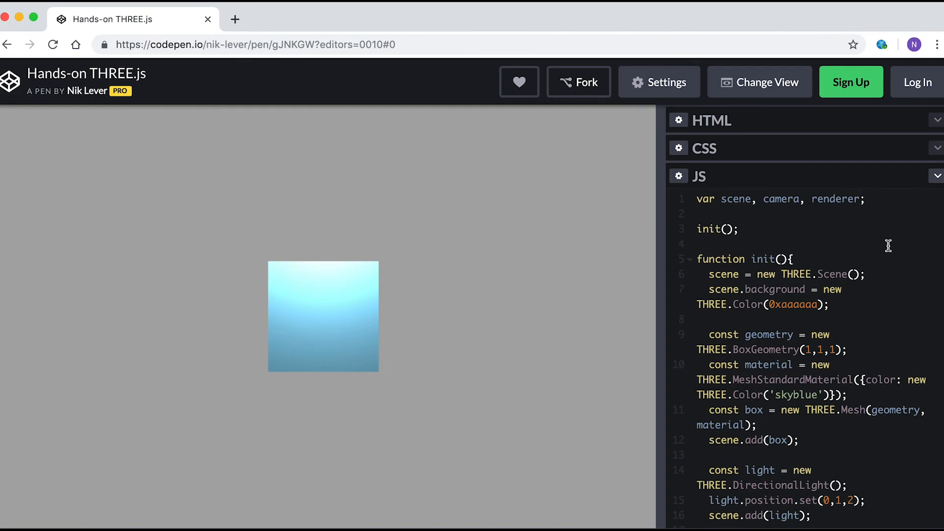
{"action": "type", "text": ", box"}
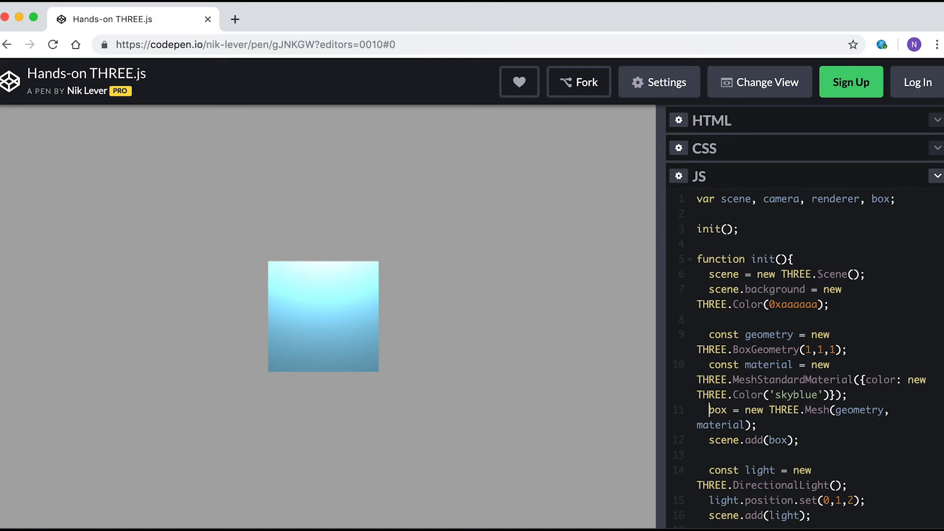
{"action": "scroll", "scroll_direction": "down", "scroll_amount": 3}
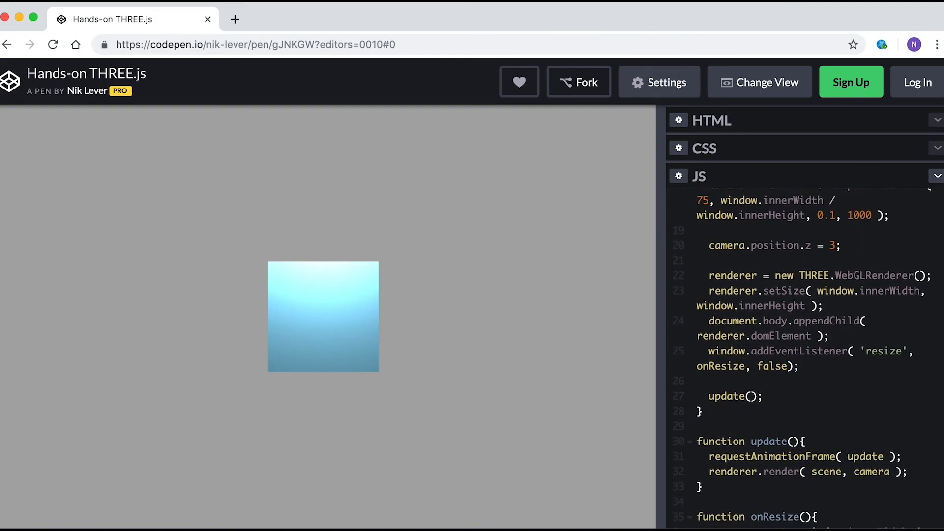
Add box.rotation.y += 0.01; on a new line in update() so the box spins each frame.
{"action": "key", "text": "enter"}
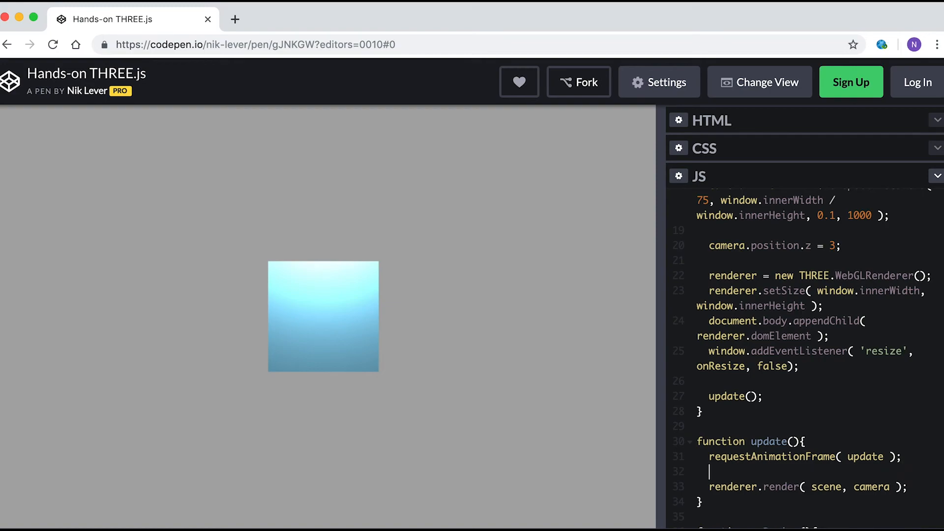
{"action": "type", "text": "box.rotation.y +"}
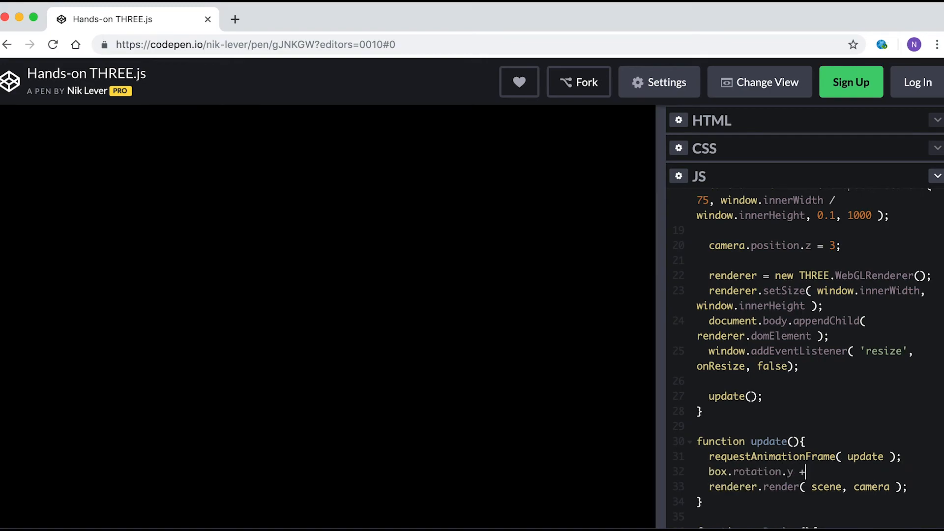
{"action": "type", "text": "= 0.01;"}
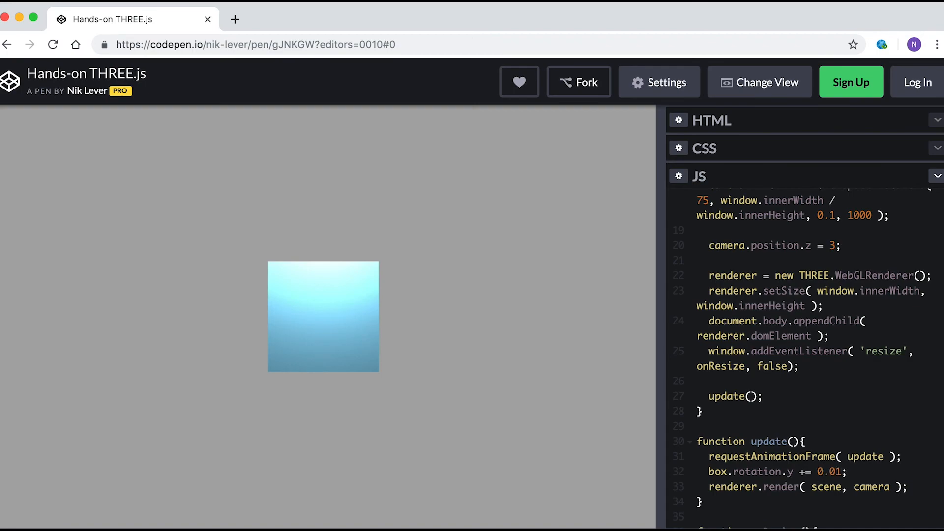